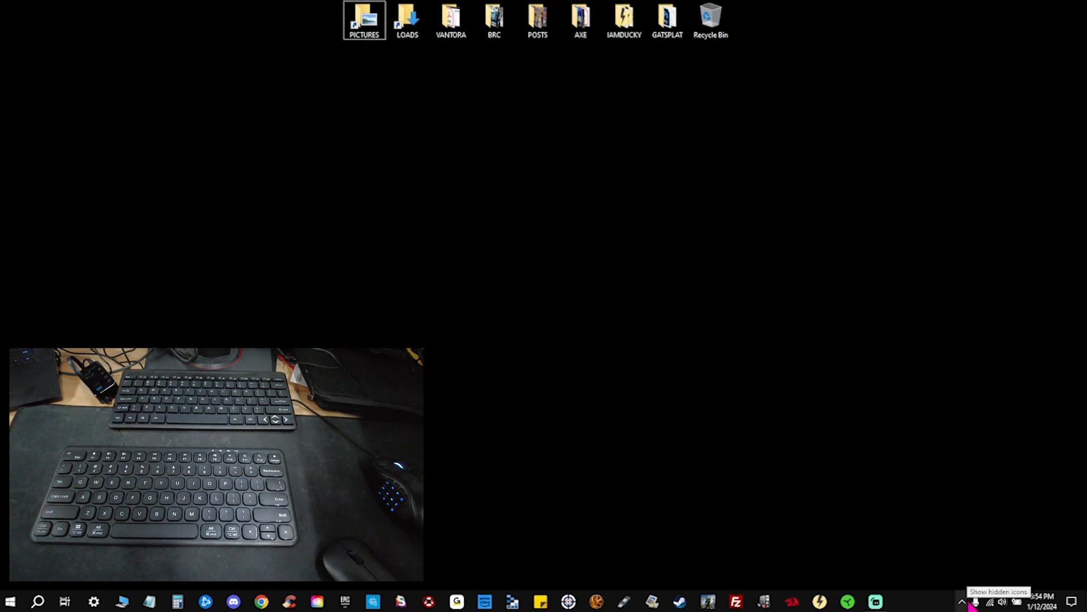
Open this PC's Bluetooth settings from the hidden tray icons, then close them
{"action": "left_click", "coordinate": [962, 601]}
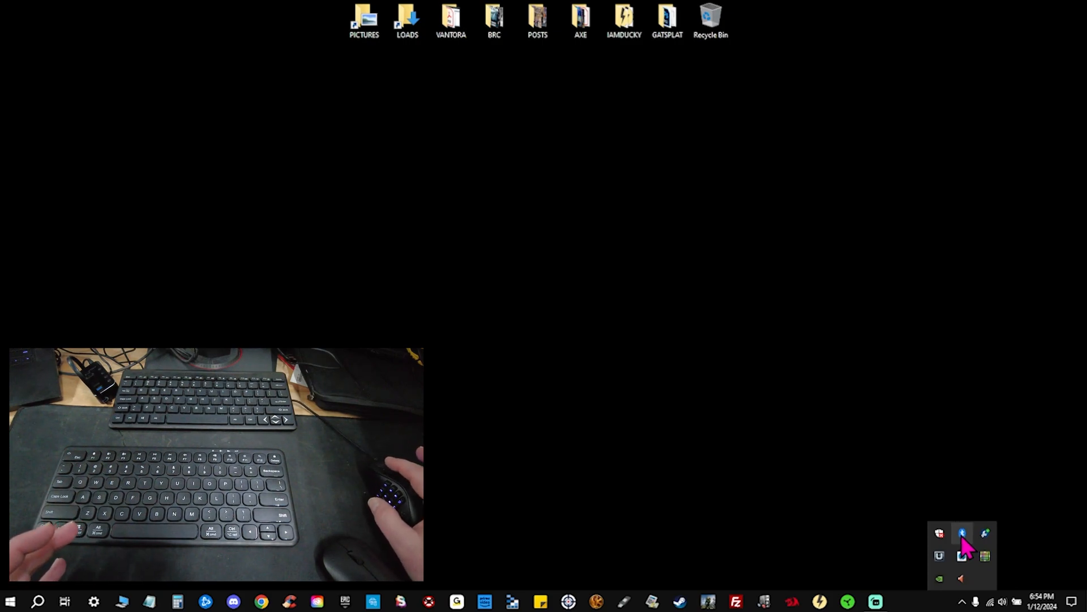
{"action": "right_click", "coordinate": [963, 533]}
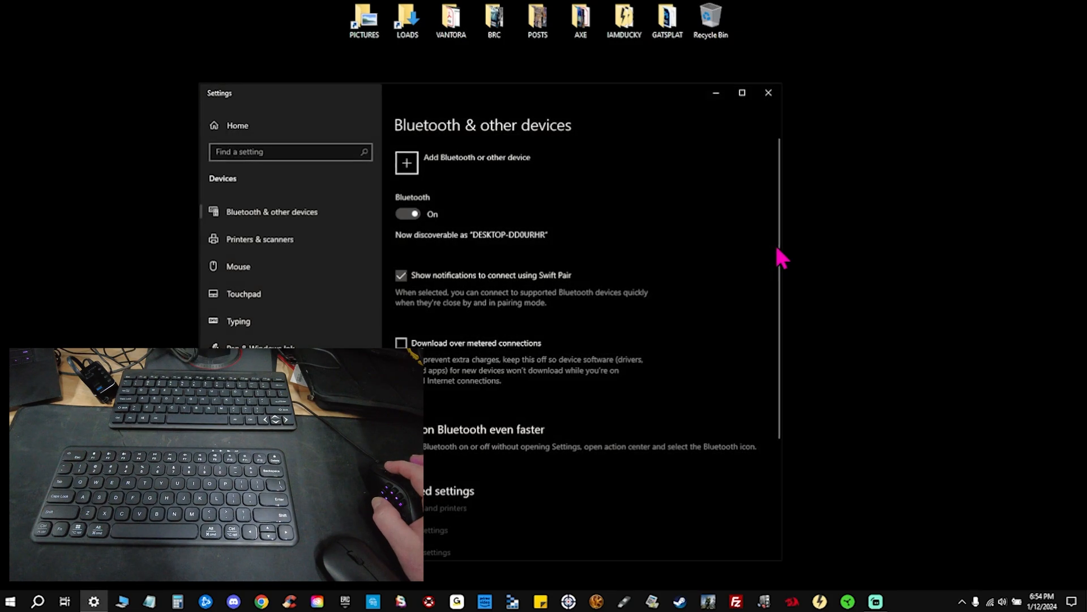
{"action": "left_click", "coordinate": [769, 92]}
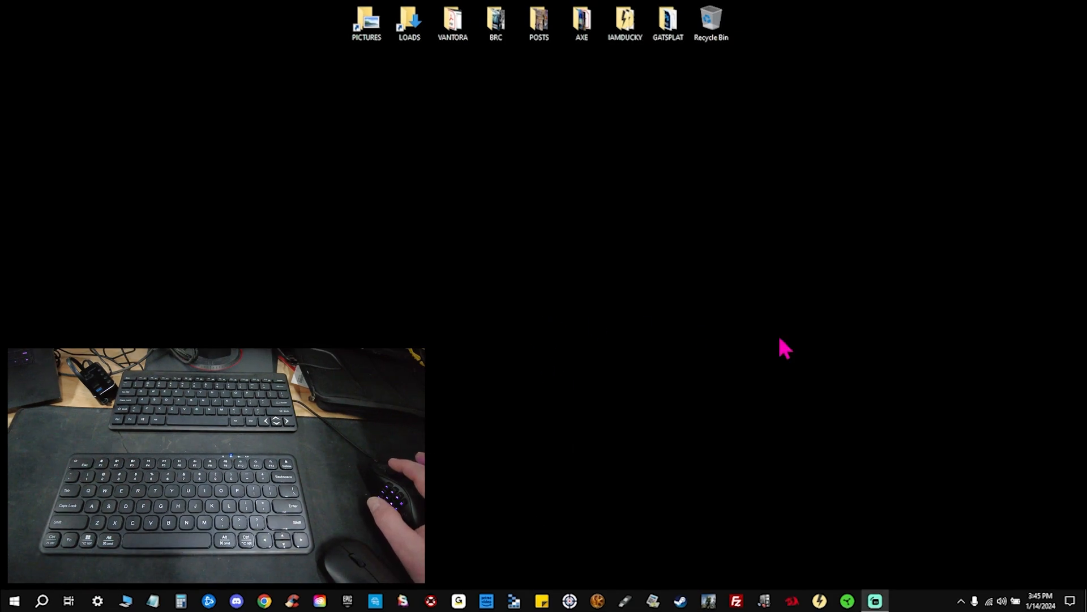
{"action": "mouse_move", "coordinate": [495, 382]}
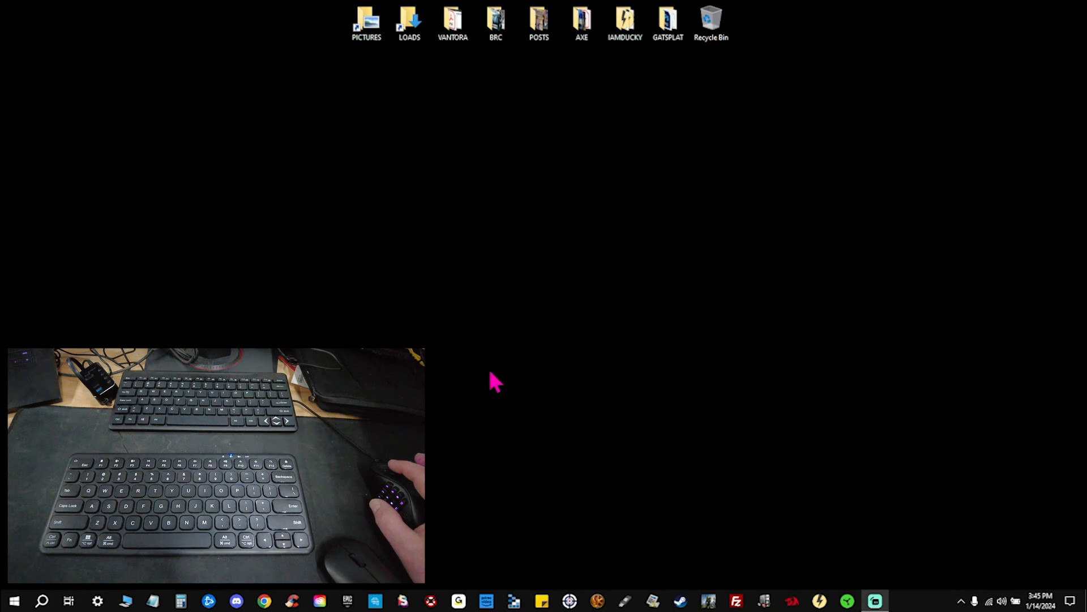
Open Display settings from the desktop's right-click menu to view both monitors
{"action": "right_click", "coordinate": [590, 208]}
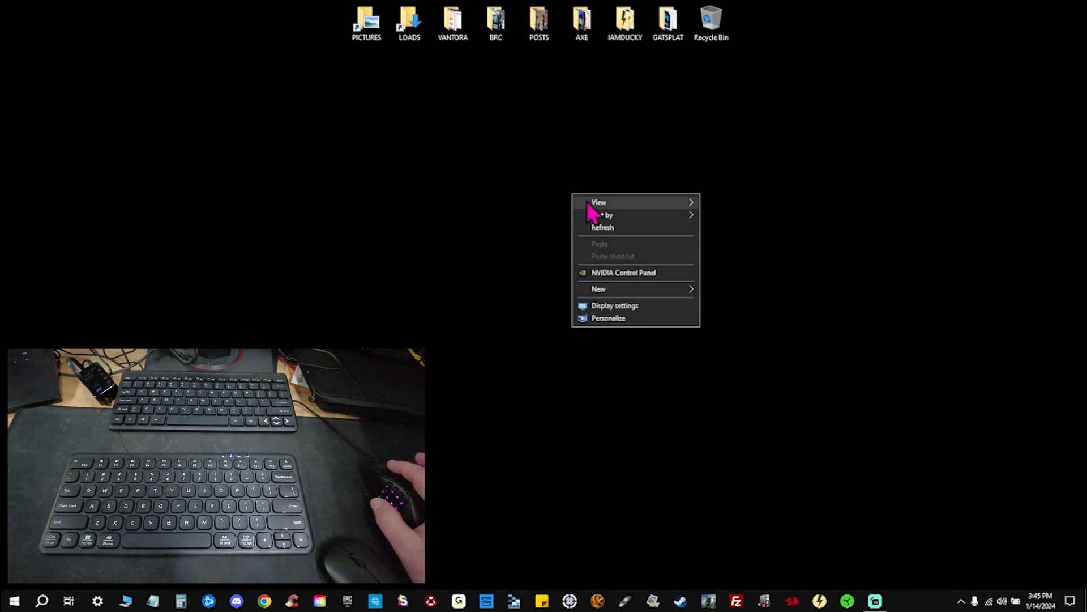
{"action": "left_click", "coordinate": [615, 305]}
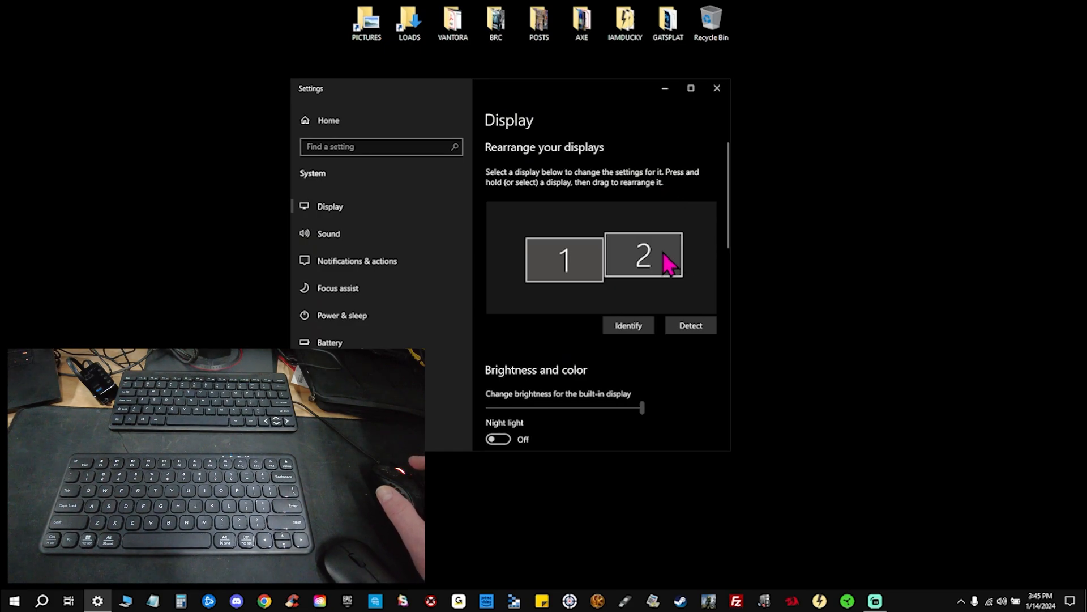
{"action": "left_click", "coordinate": [375, 146]}
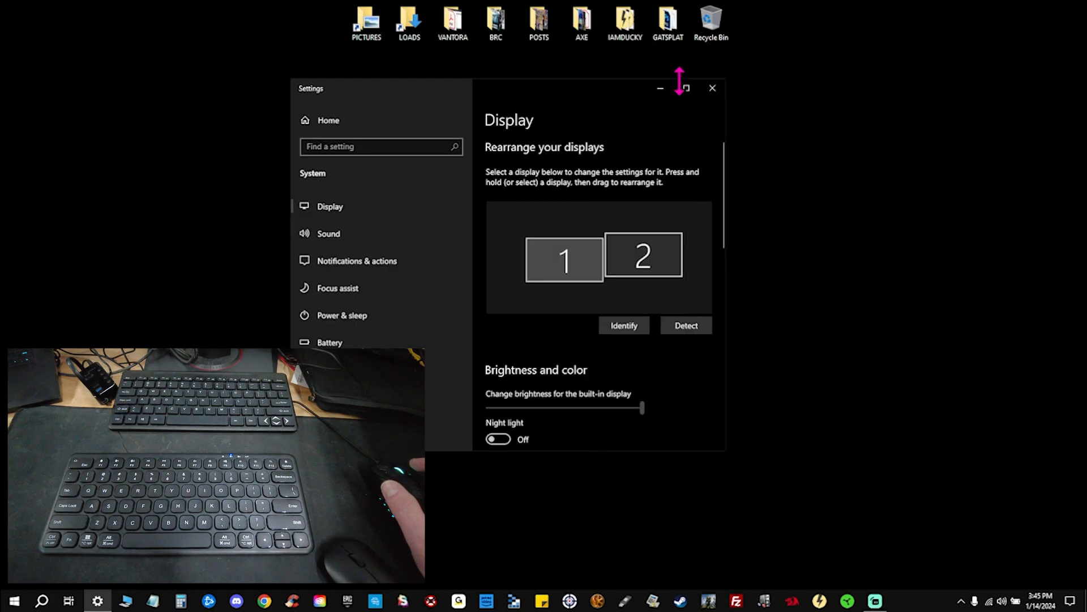
{"action": "left_click", "coordinate": [685, 88]}
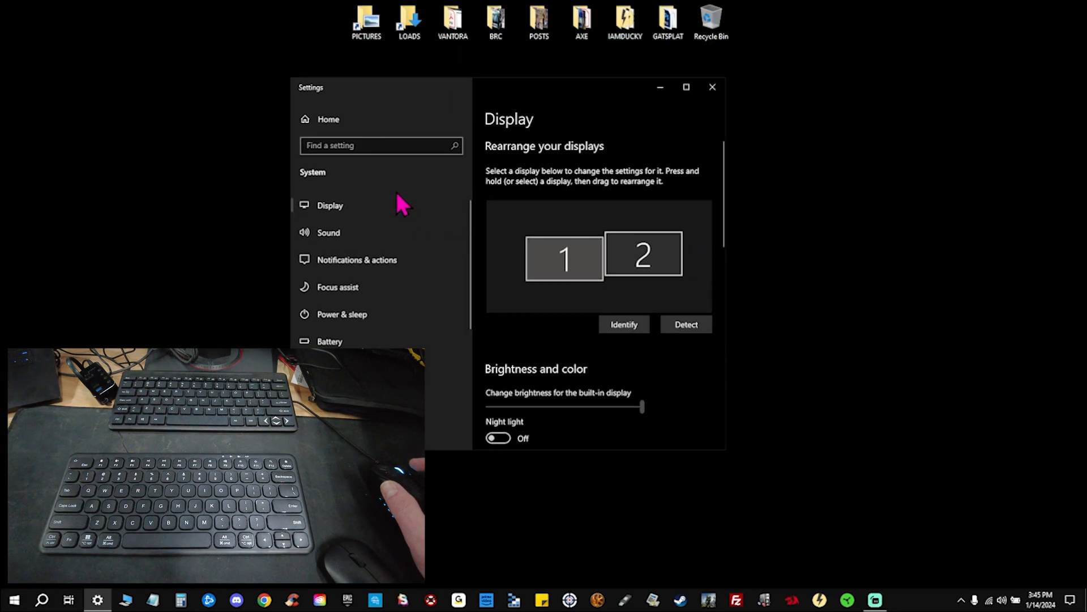
Search settings for 'blue' and open Bluetooth and other devices settings
{"action": "left_click", "coordinate": [381, 145]}
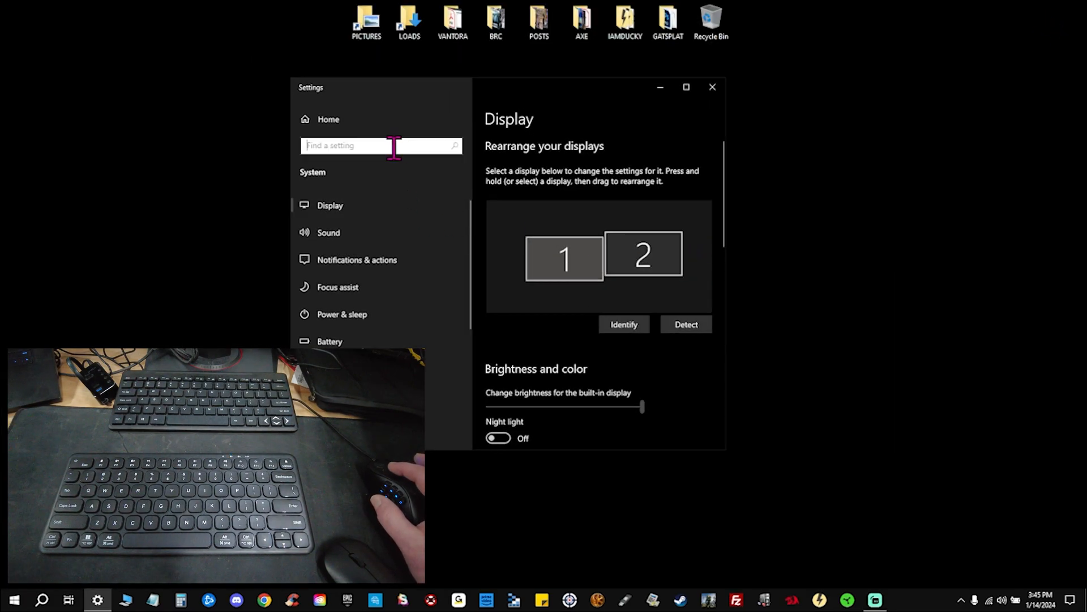
{"action": "type", "text": "blue"}
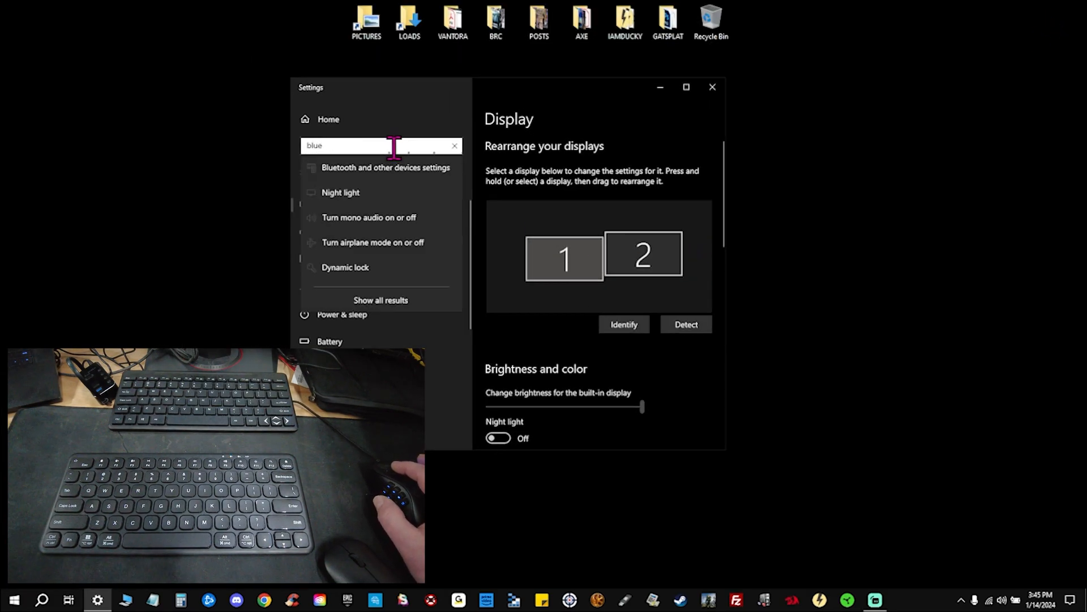
{"action": "mouse_move", "coordinate": [395, 177]}
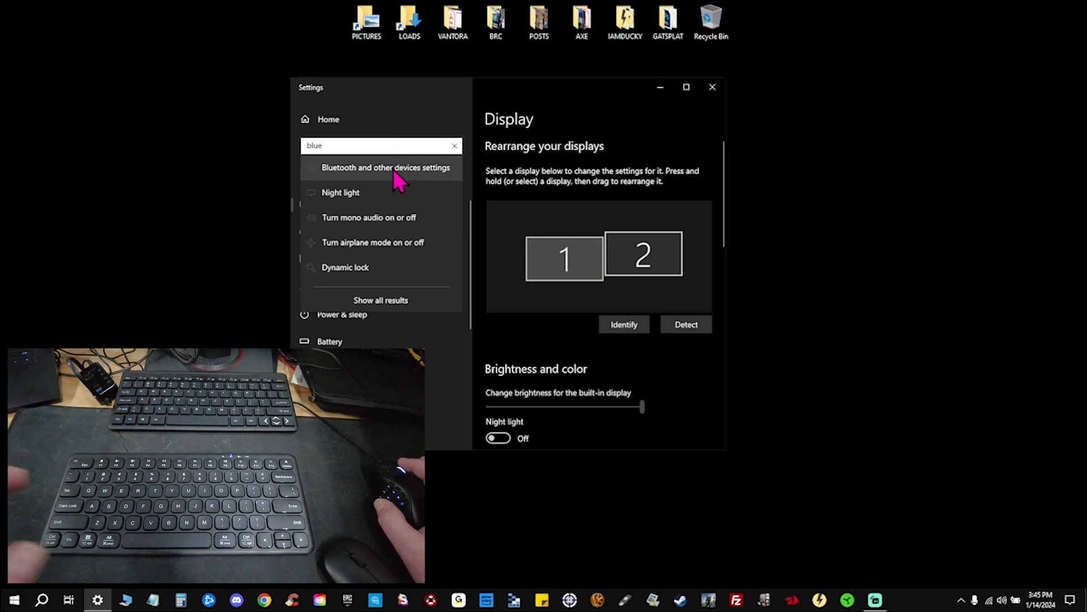
{"action": "left_click", "coordinate": [386, 167]}
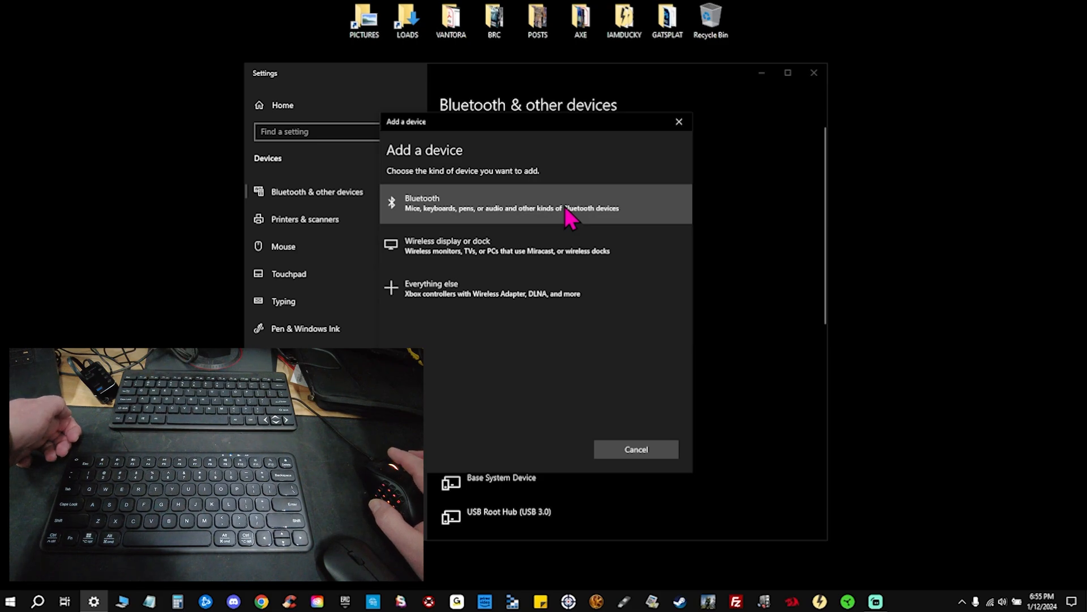
{"action": "mouse_move", "coordinate": [575, 220]}
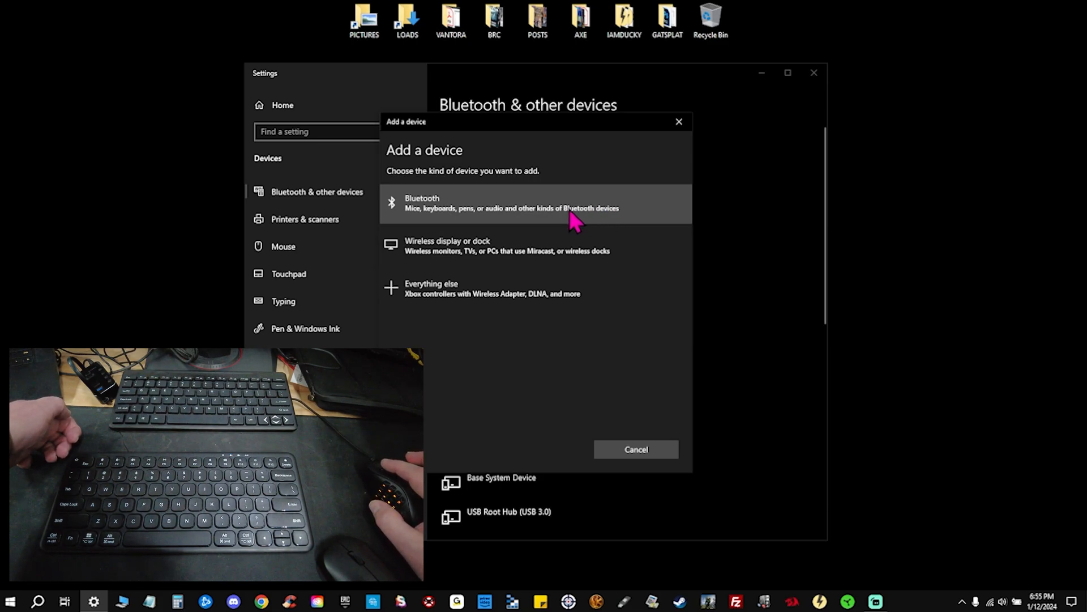
Add a Bluetooth device, pair the Bluetooth 3.0 keyboard, and finish with Done
{"action": "left_click", "coordinate": [511, 203]}
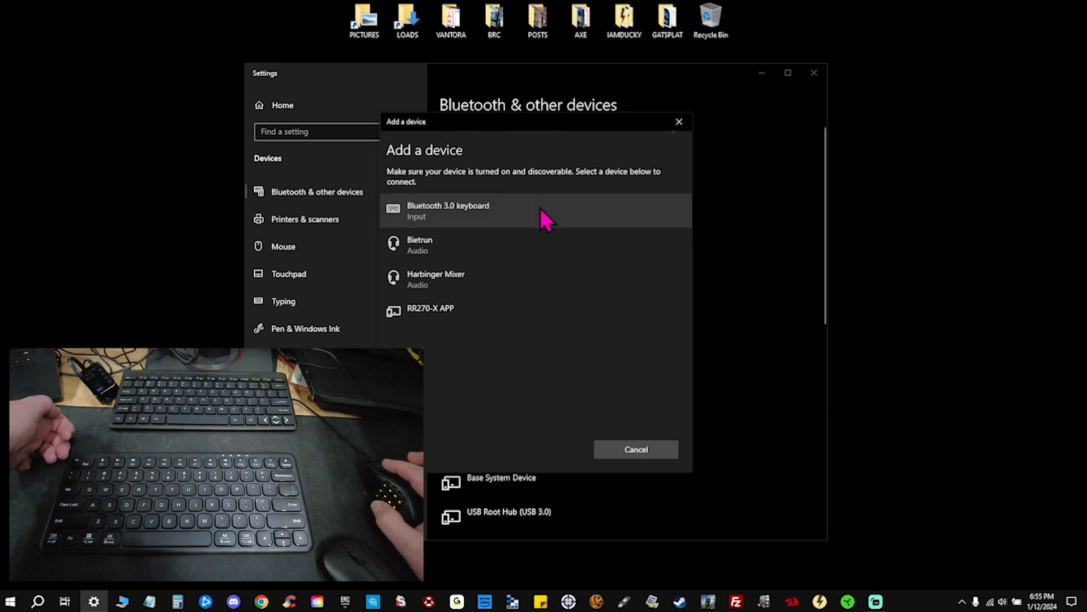
{"action": "left_click", "coordinate": [448, 210]}
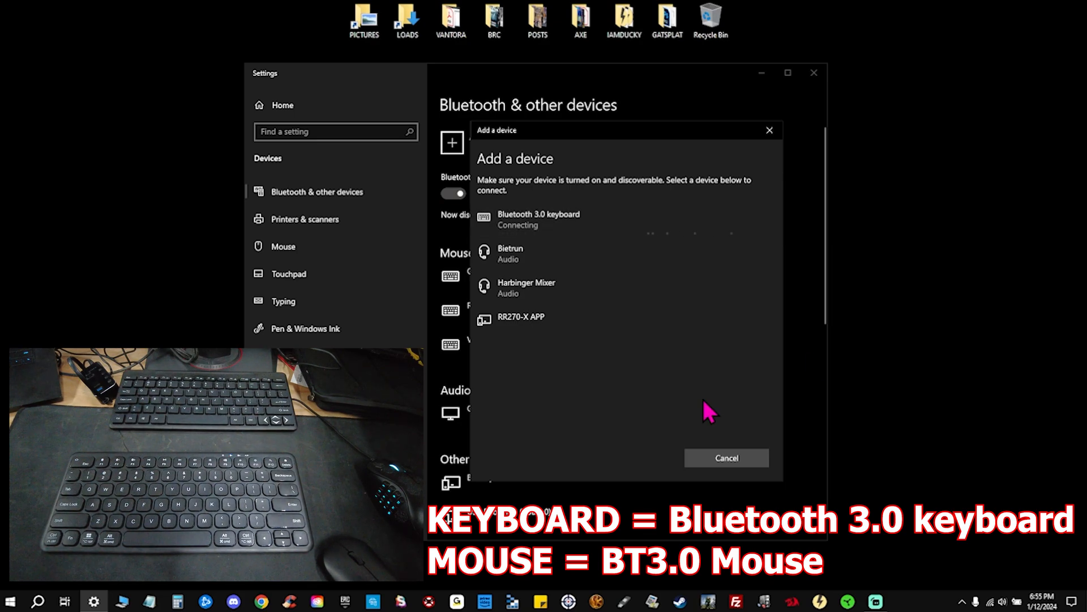
{"action": "mouse_move", "coordinate": [683, 371]}
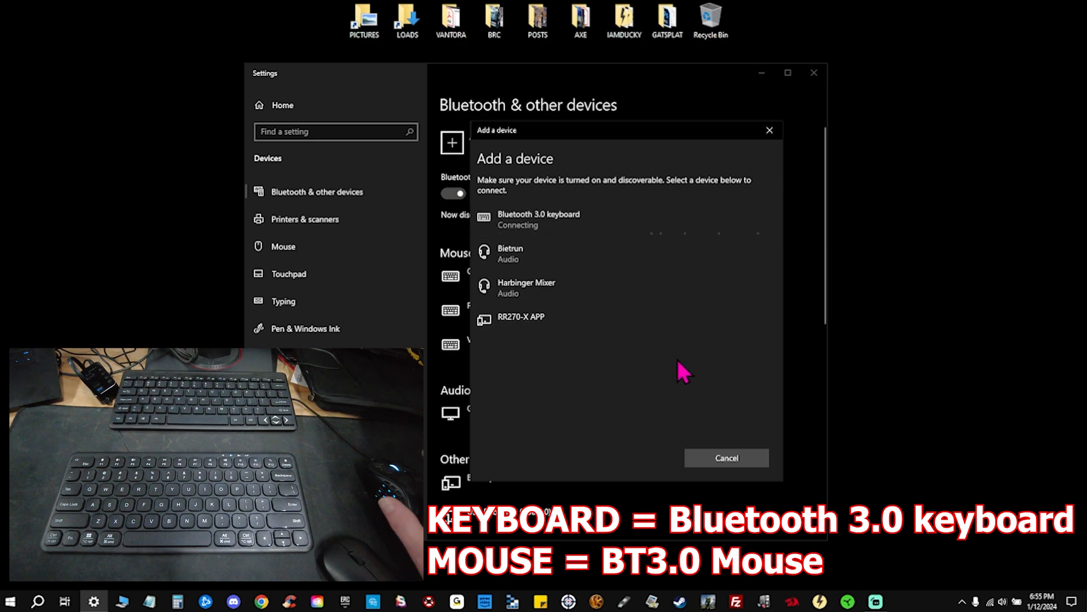
{"action": "mouse_move", "coordinate": [617, 139]}
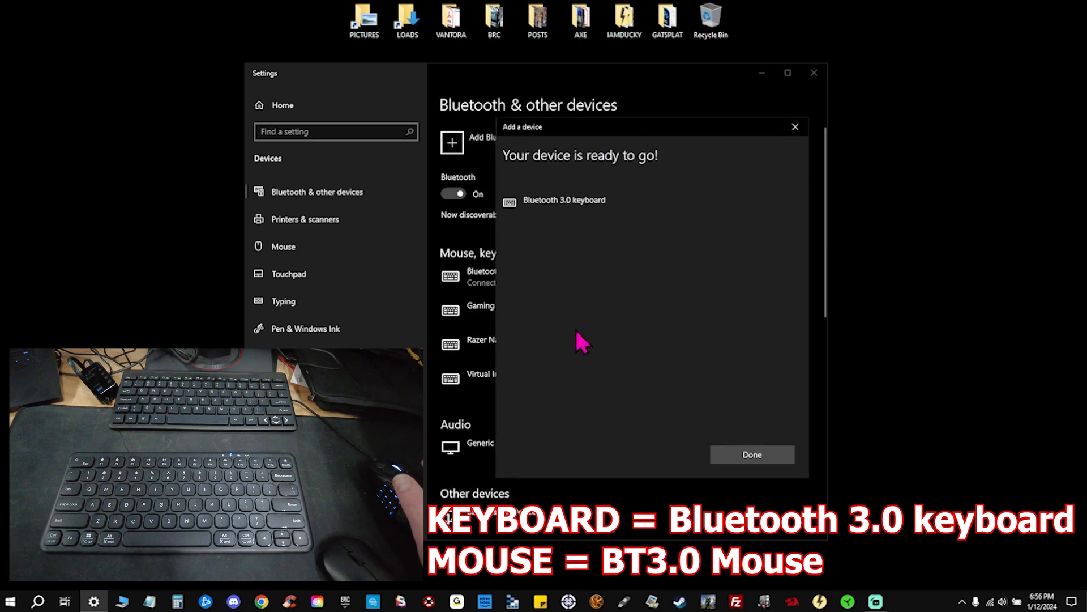
{"action": "left_click", "coordinate": [751, 454]}
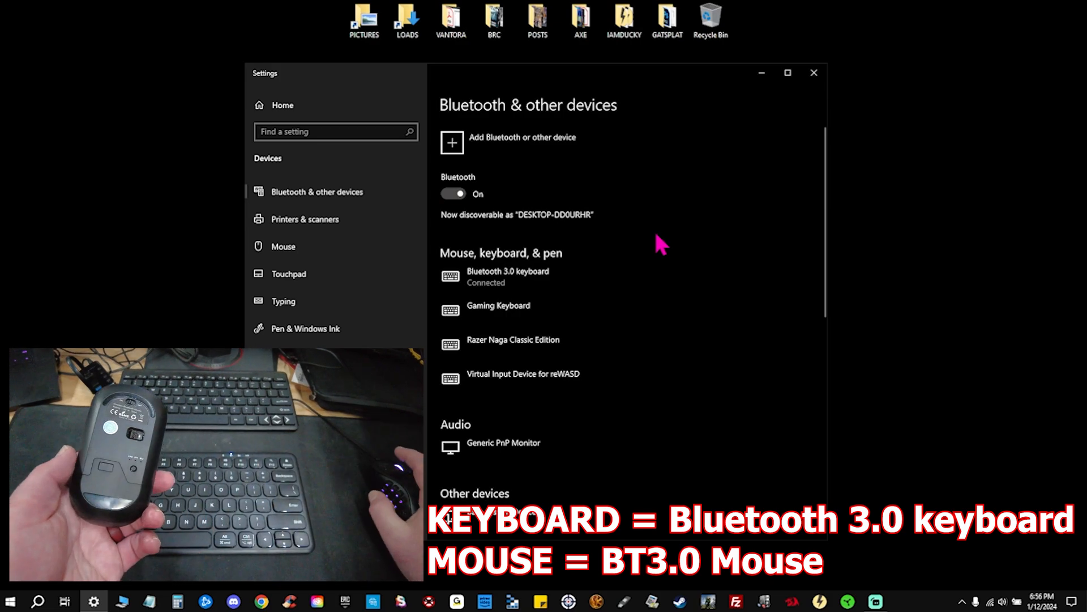
{"action": "mouse_move", "coordinate": [510, 182]}
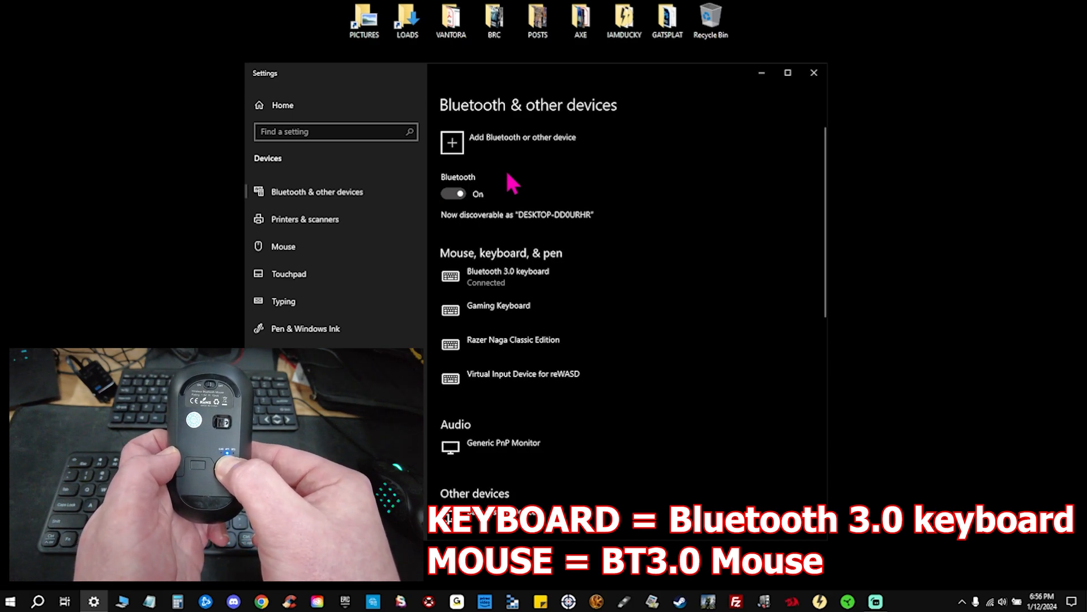
{"action": "mouse_move", "coordinate": [590, 143]}
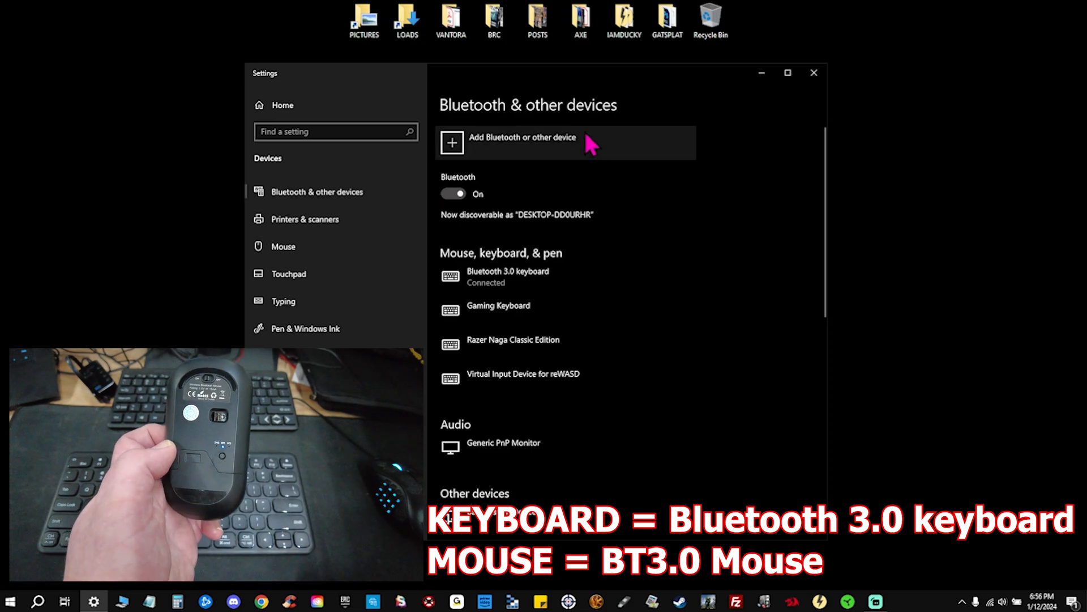
Add another Bluetooth device, pair the BT3.0 Mouse, and finish with Done
{"action": "left_click", "coordinate": [522, 142]}
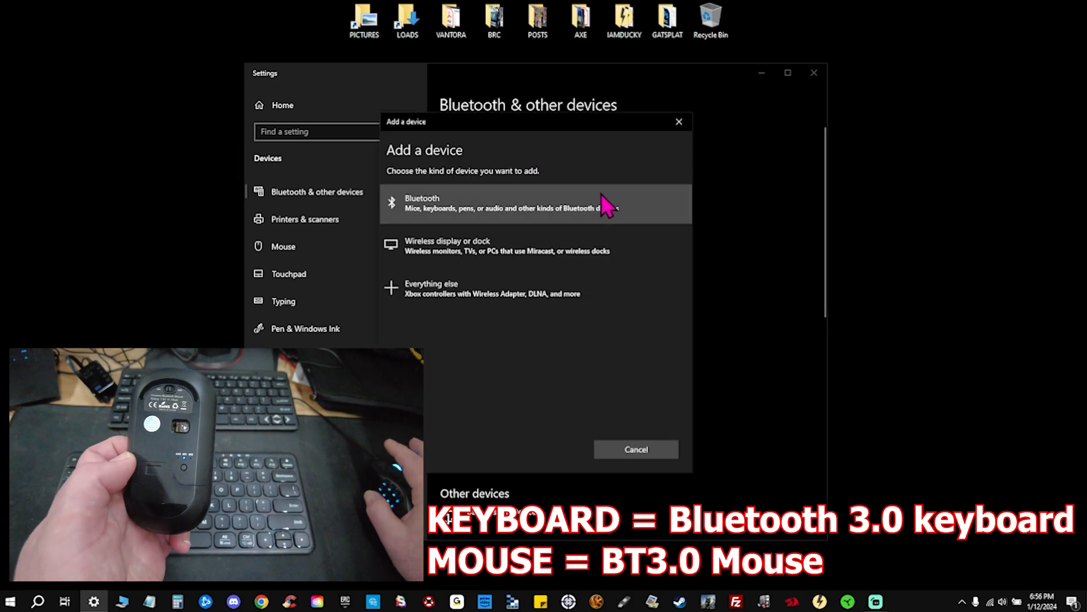
{"action": "mouse_move", "coordinate": [519, 225]}
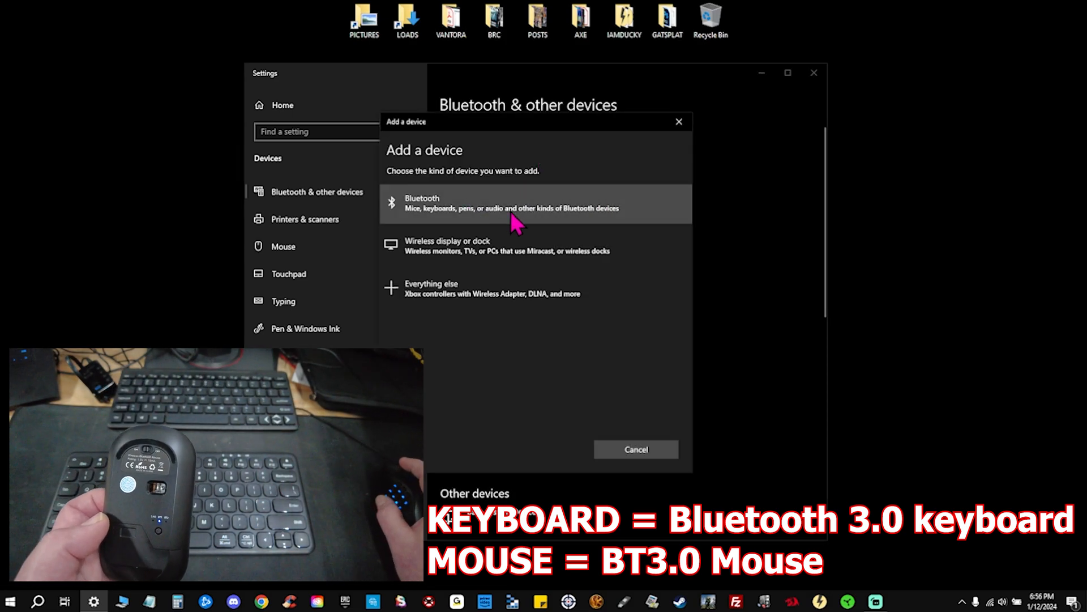
{"action": "left_click", "coordinate": [534, 203]}
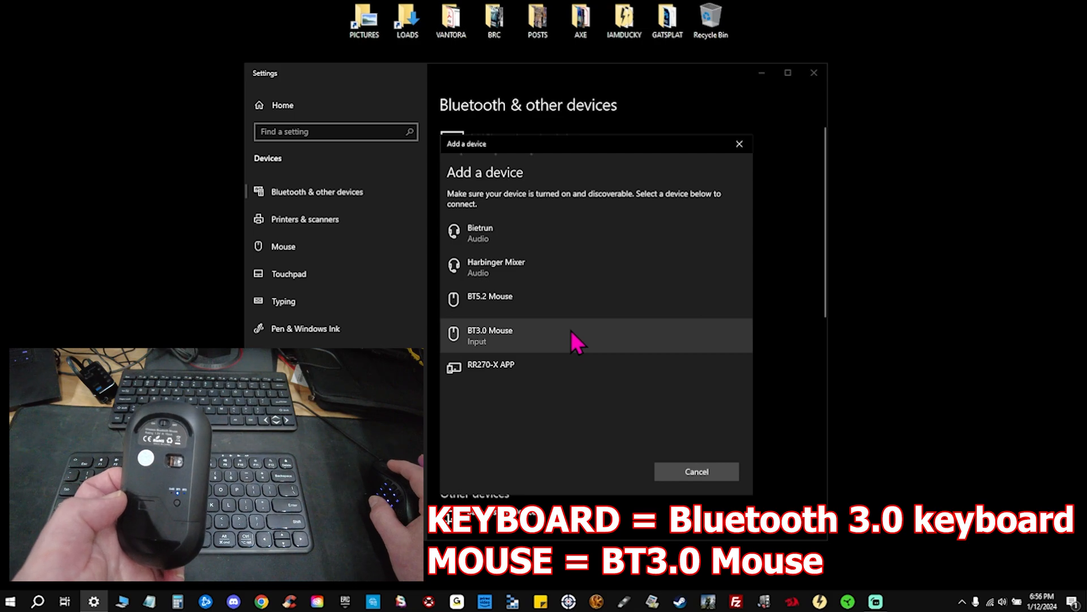
{"action": "left_click", "coordinate": [489, 335]}
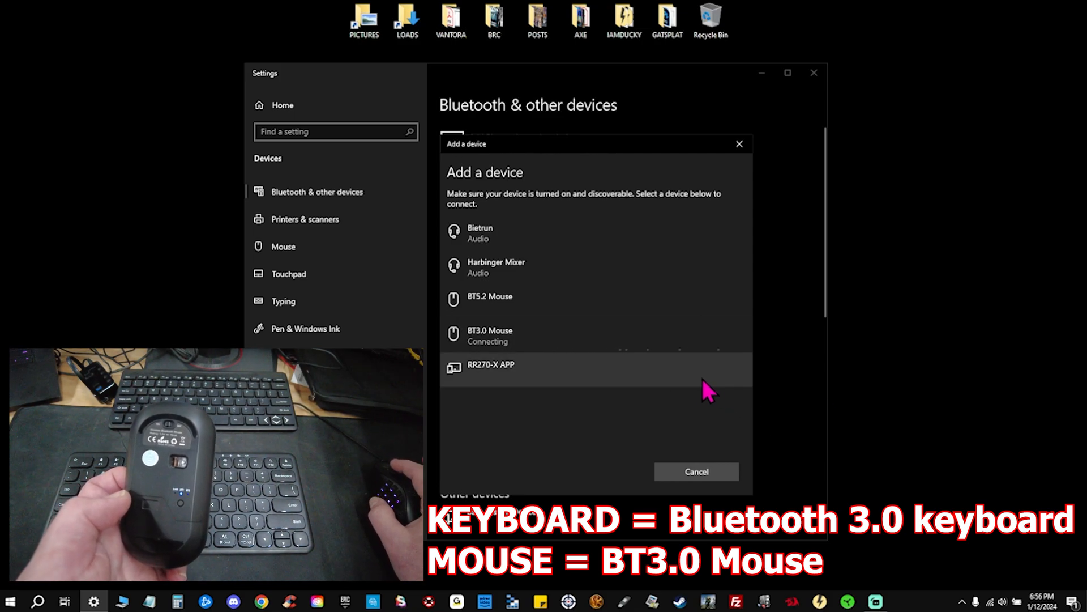
{"action": "mouse_move", "coordinate": [757, 390]}
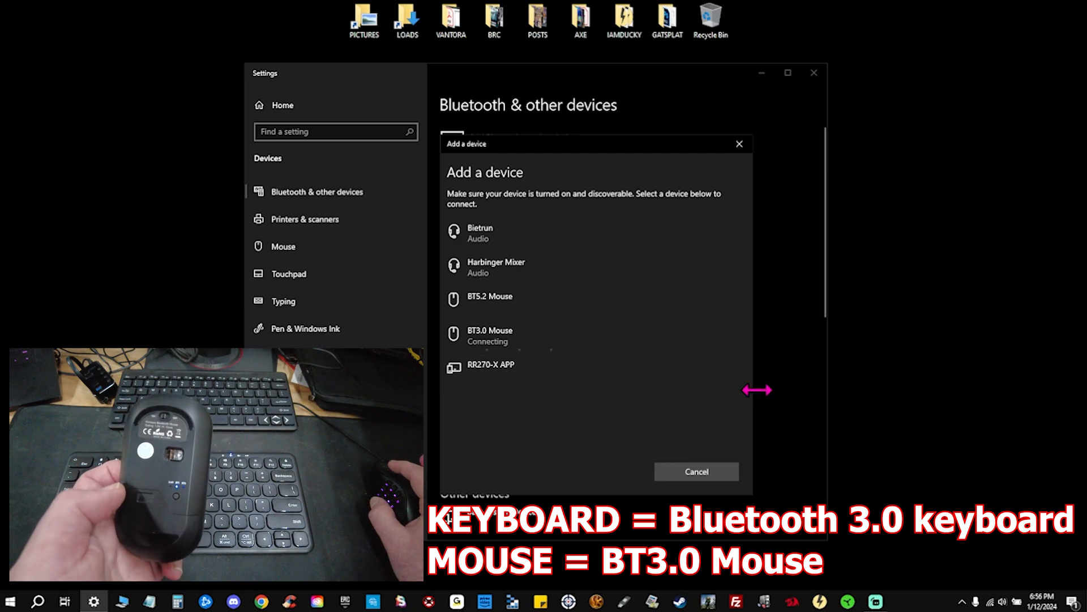
{"action": "mouse_move", "coordinate": [718, 424]}
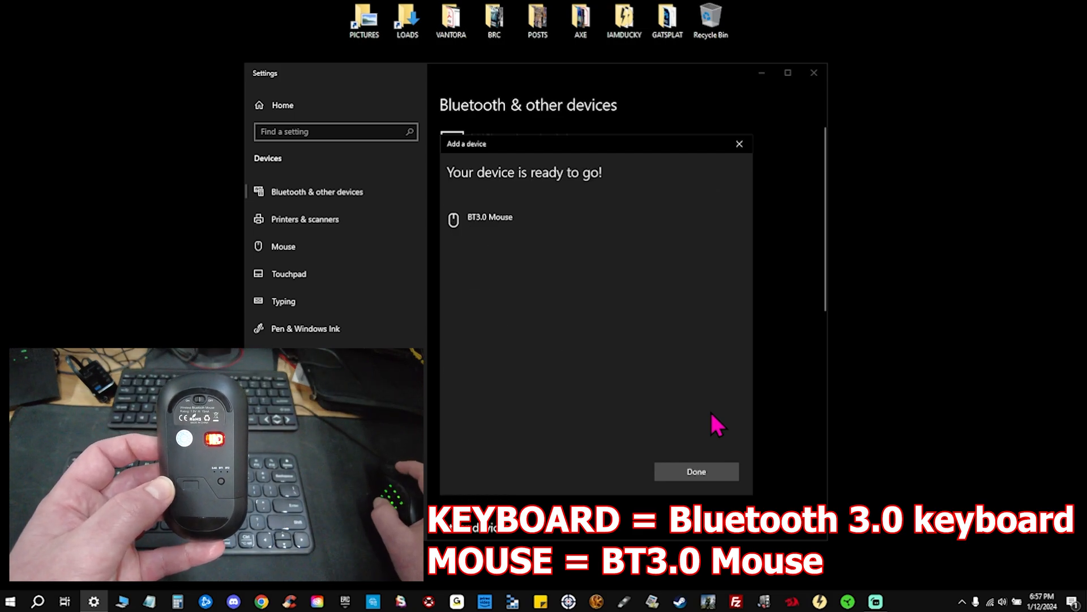
{"action": "left_click", "coordinate": [695, 472]}
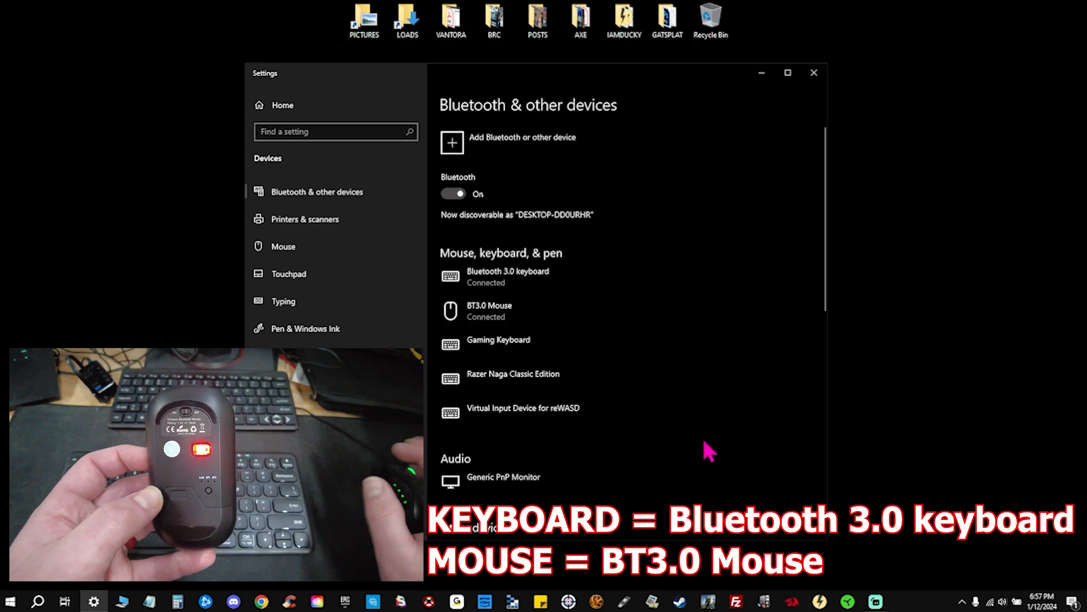
{"action": "mouse_move", "coordinate": [951, 407]}
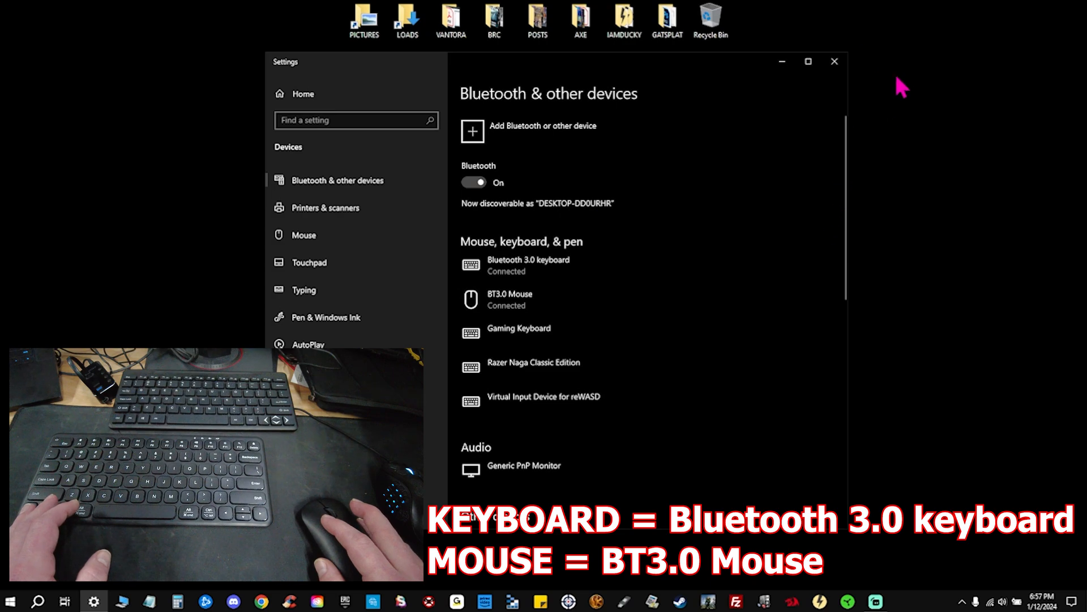
Close the Settings window
{"action": "left_click", "coordinate": [834, 62]}
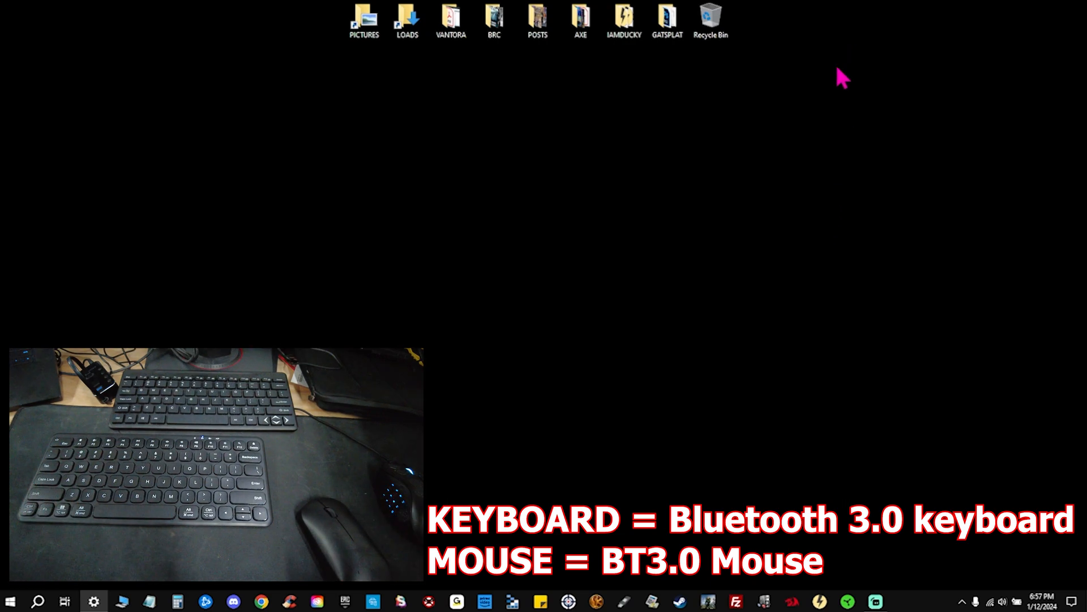